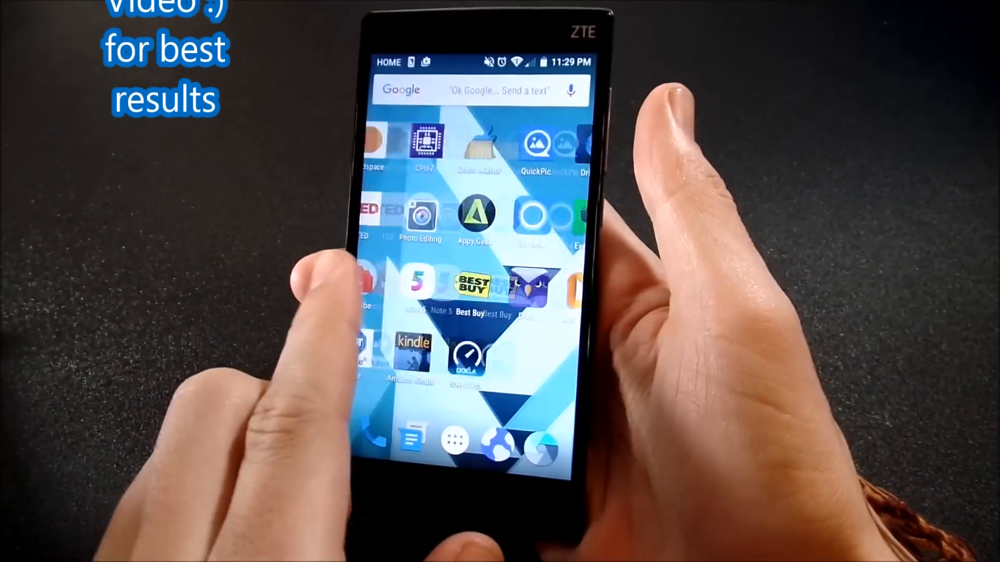
# Swipe across the home screens to reach the Play Store and begin a 'cl' search
pyautogui.hscroll(-3)
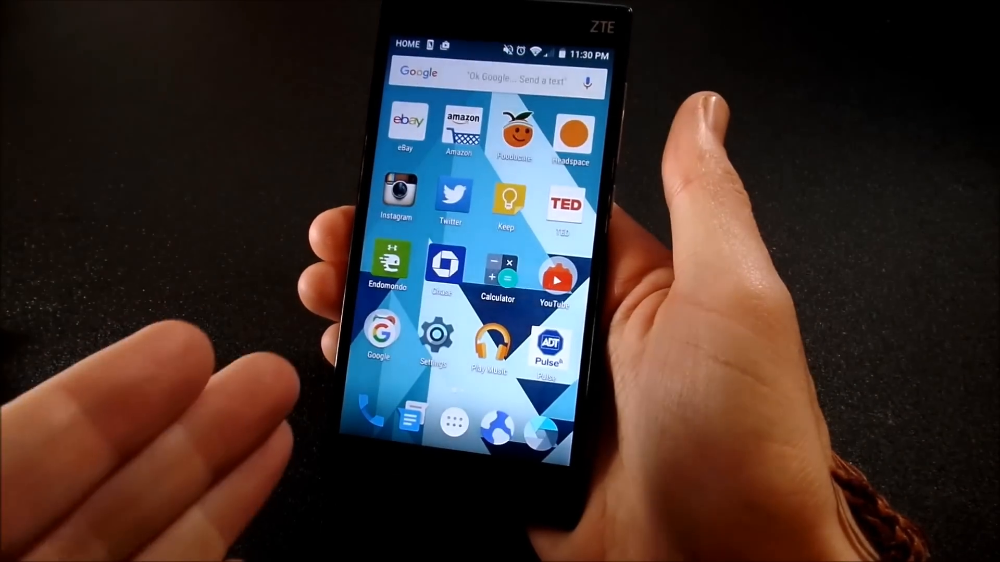
pyautogui.hscroll(-3)
pyautogui.write('cl')
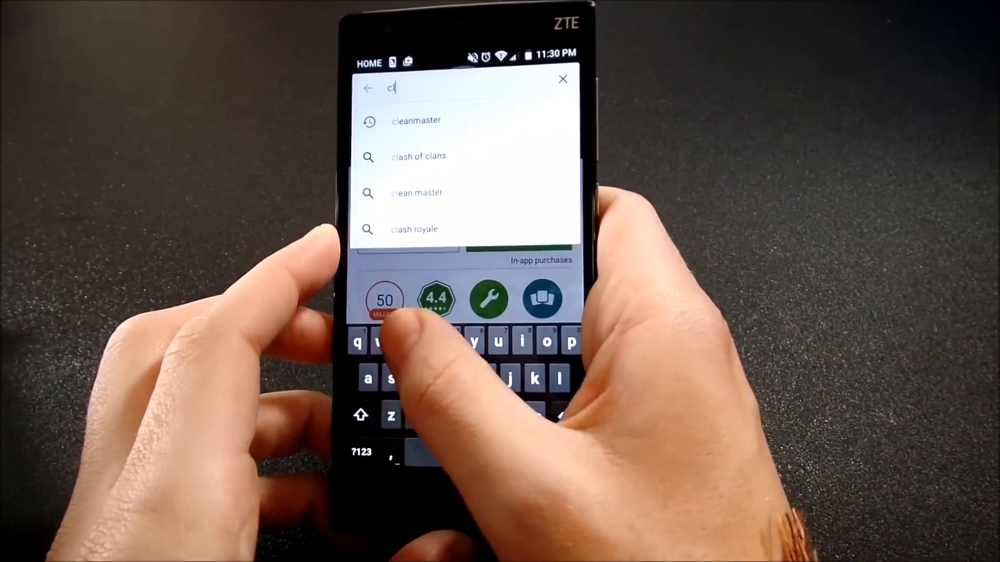
# Search the Play Store for cleanmaster and launch Clean Master, showing 905 MB of junk
pyautogui.click(415, 121)
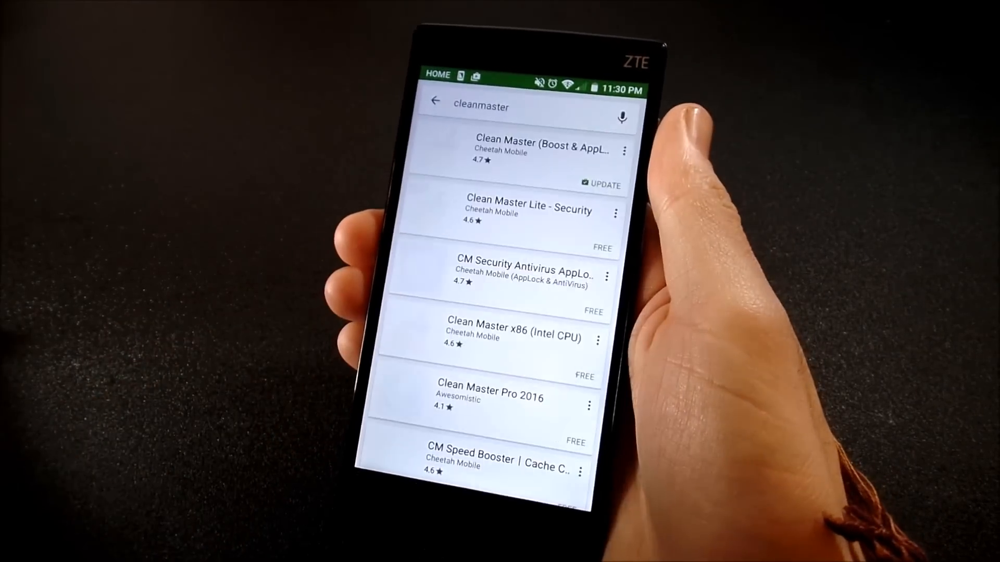
pyautogui.click(481, 106)
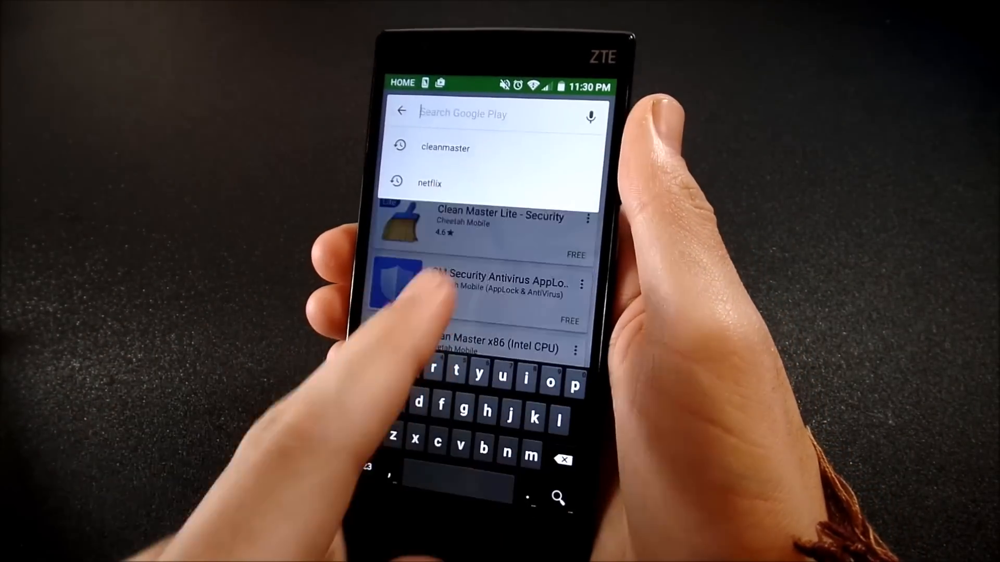
pyautogui.write('cc')
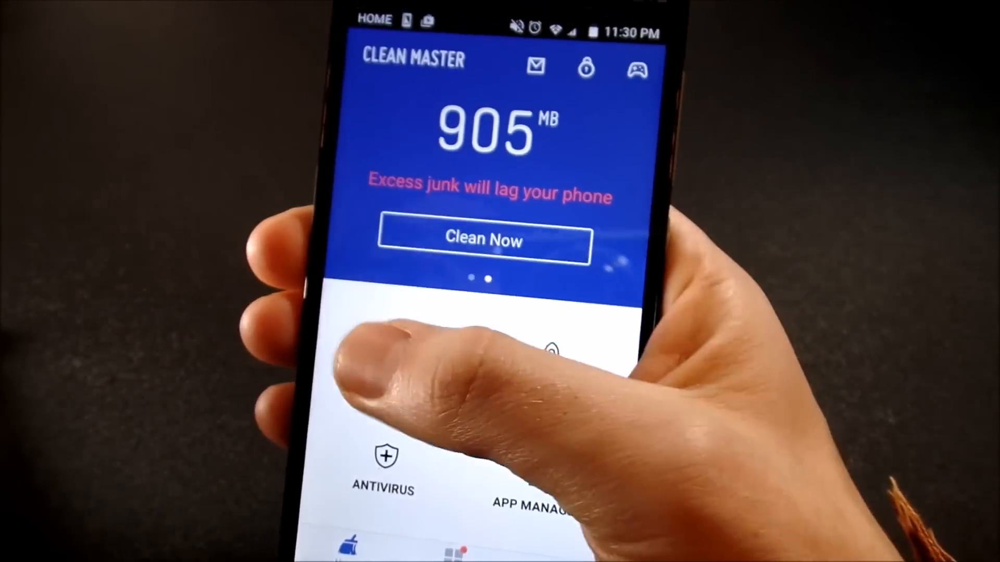
# Scan for junk with Clean Now, clean the 1.29 GB found, and return Home
pyautogui.click(483, 240)
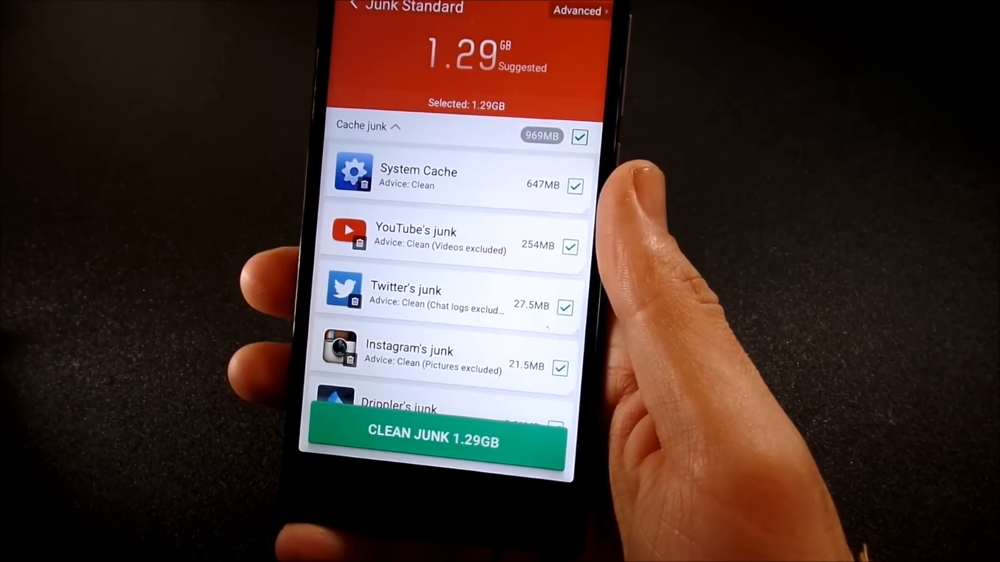
pyautogui.click(434, 442)
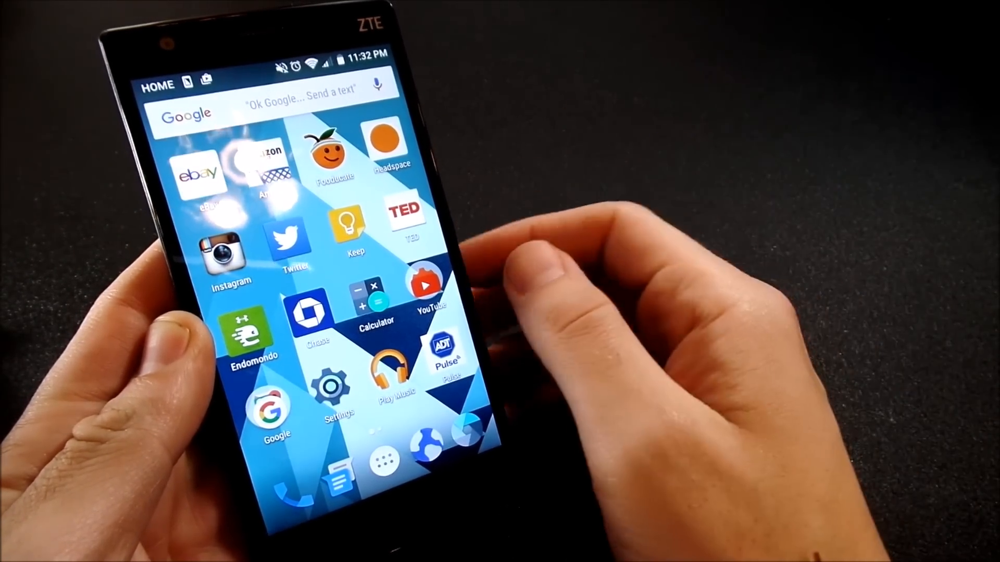
# Go into Settings and reach the Developer options page under System
pyautogui.click(331, 388)
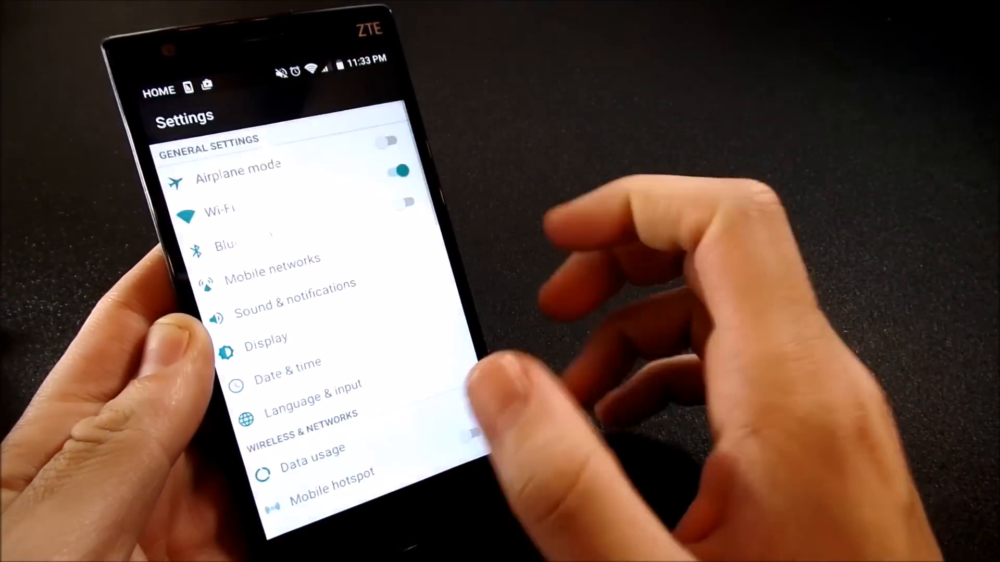
pyautogui.scroll(-3)
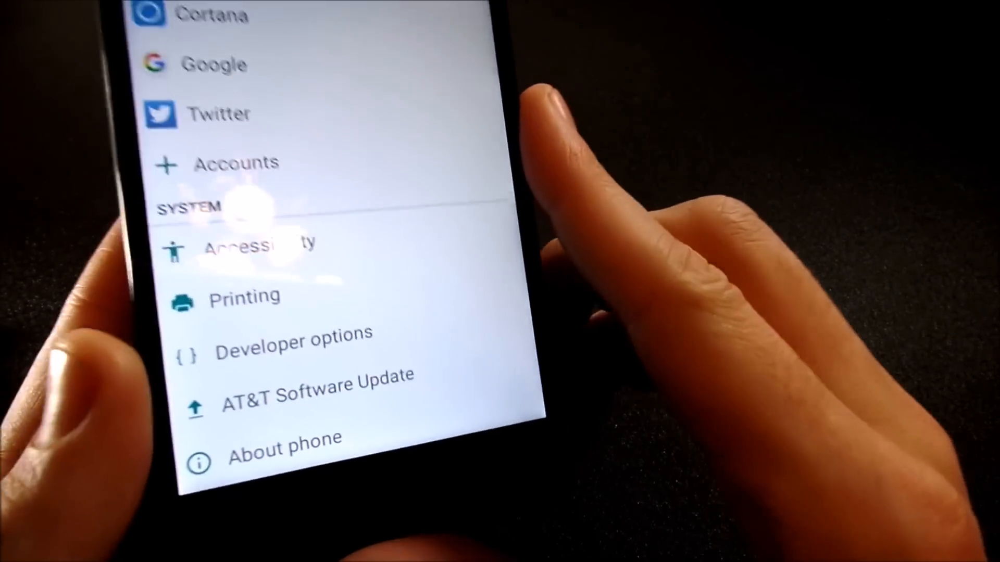
pyautogui.click(285, 446)
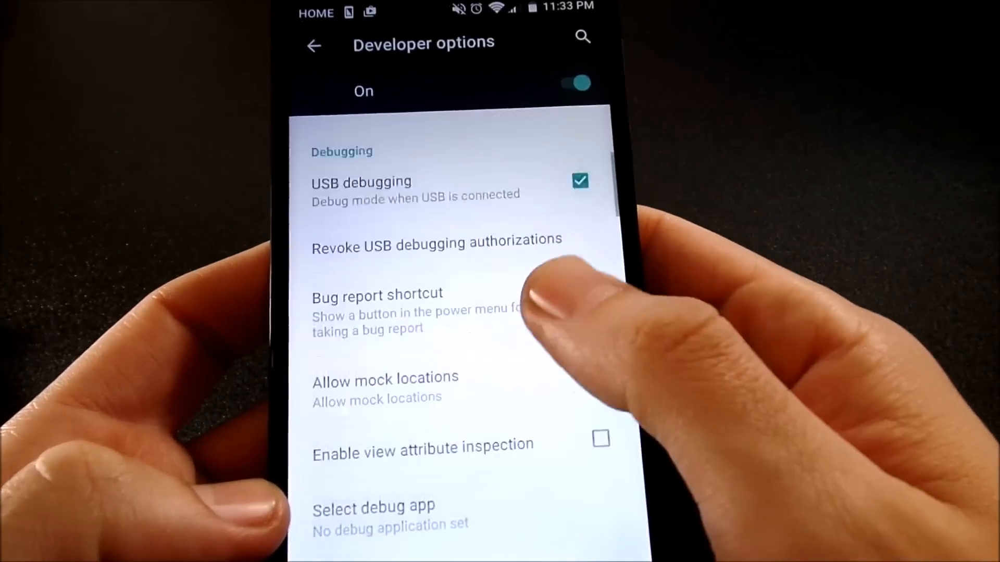
# Set the window, transition and animator duration animation scales to .5x
pyautogui.scroll(-3)
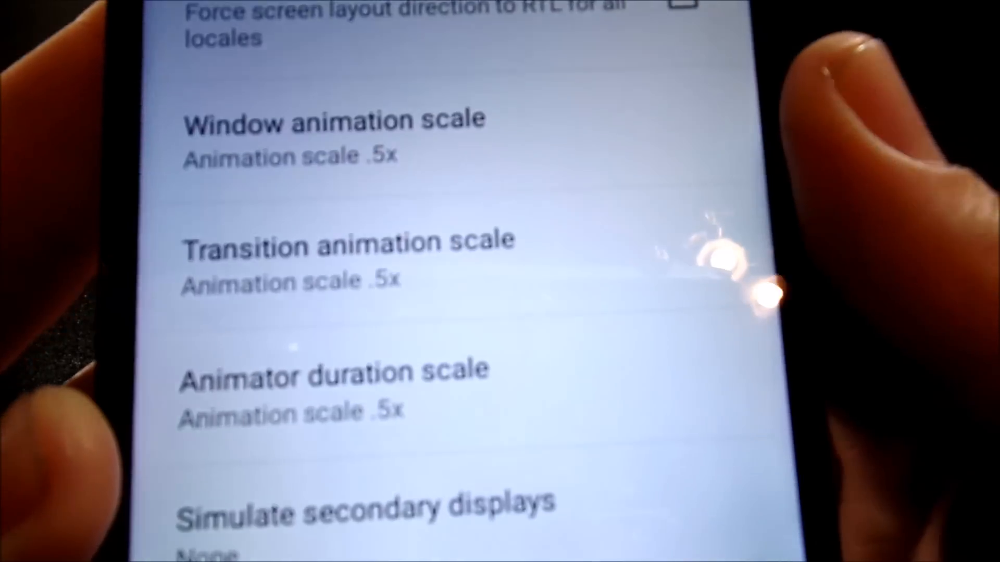
pyautogui.click(334, 246)
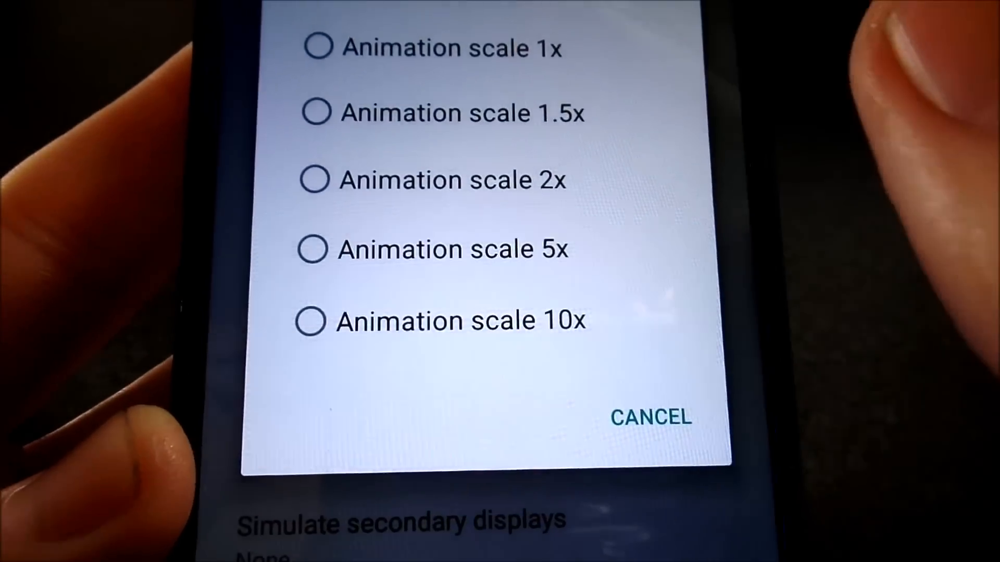
pyautogui.click(342, 140)
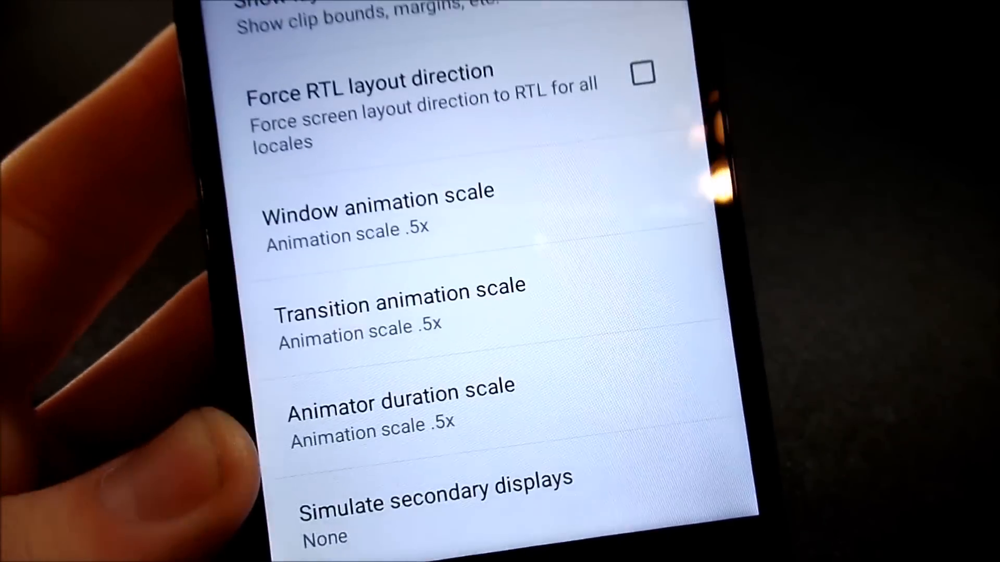
pyautogui.scroll(-3)
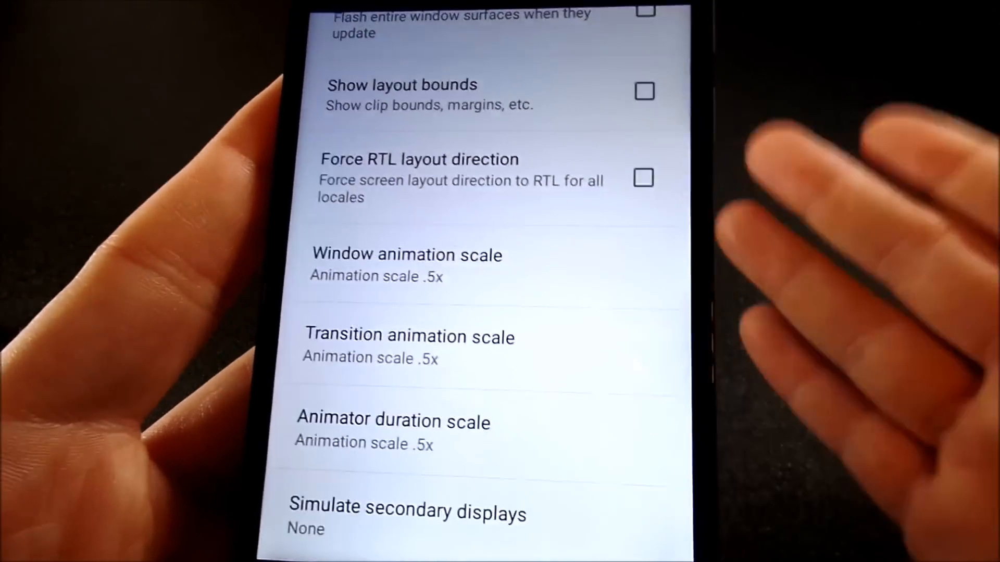
pyautogui.scroll(-3)
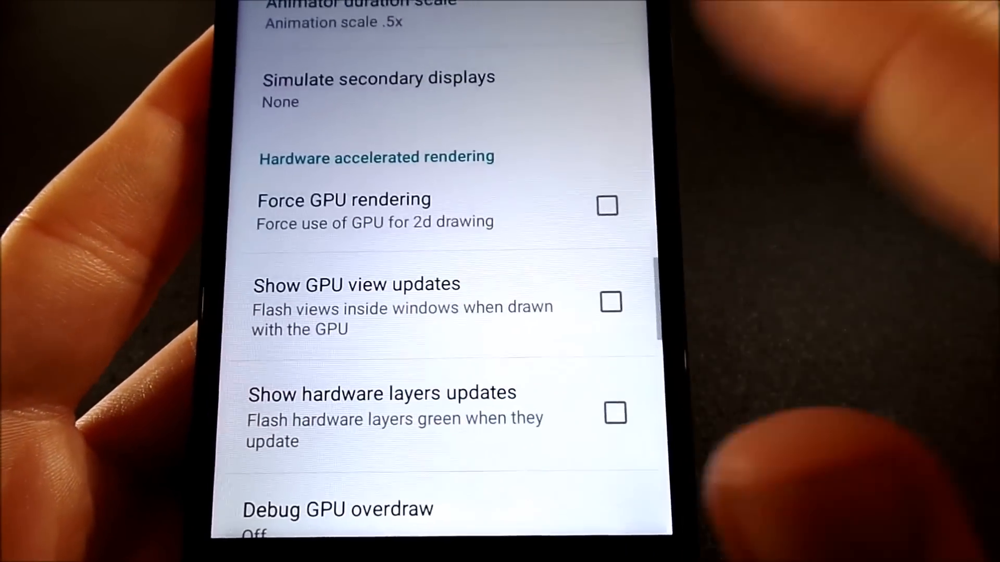
# Set Background process limit to At most 4 processes under the Apps section
pyautogui.scroll(-3)
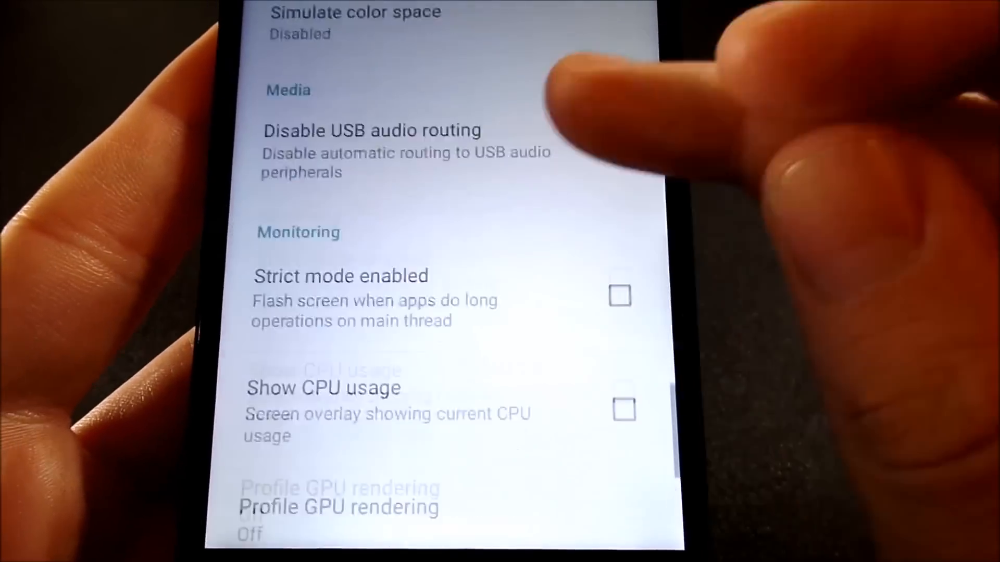
pyautogui.scroll(-3)
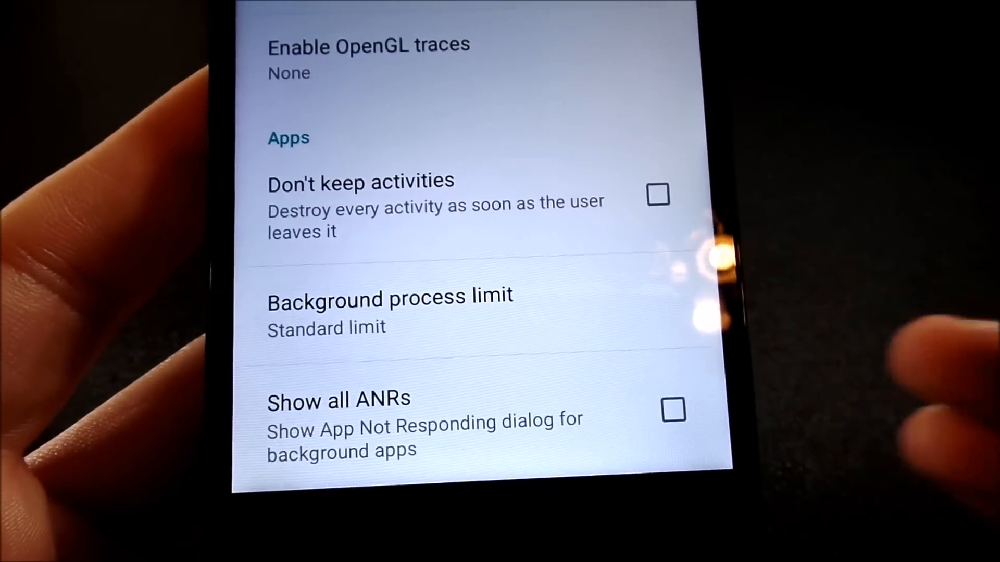
pyautogui.click(390, 296)
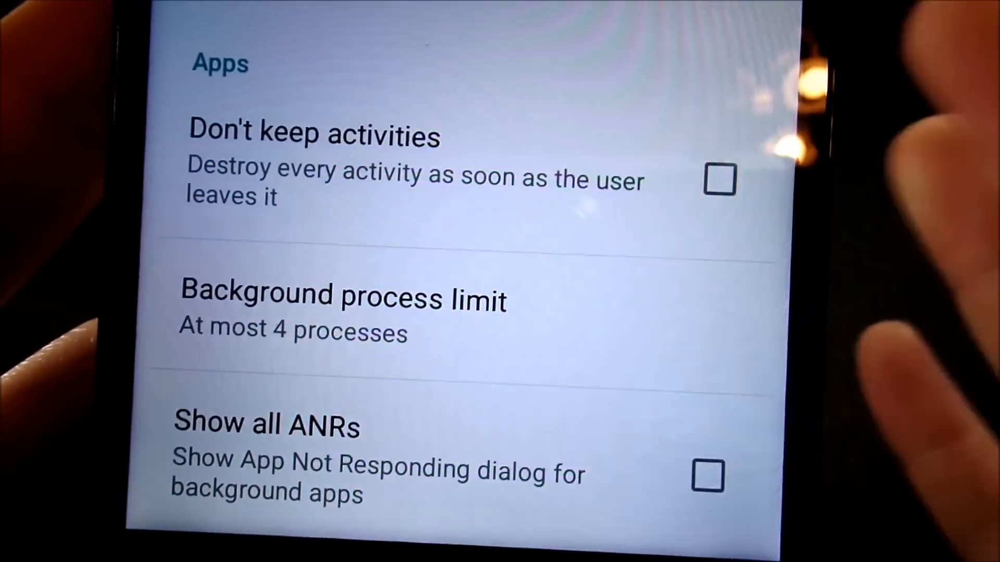
pyautogui.scroll(-3)
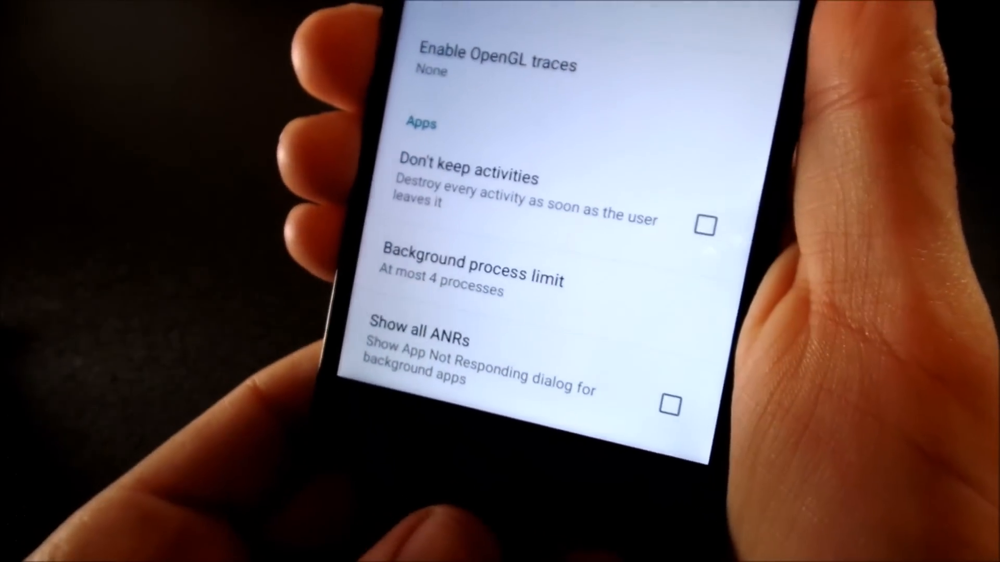
pyautogui.scroll(-3)
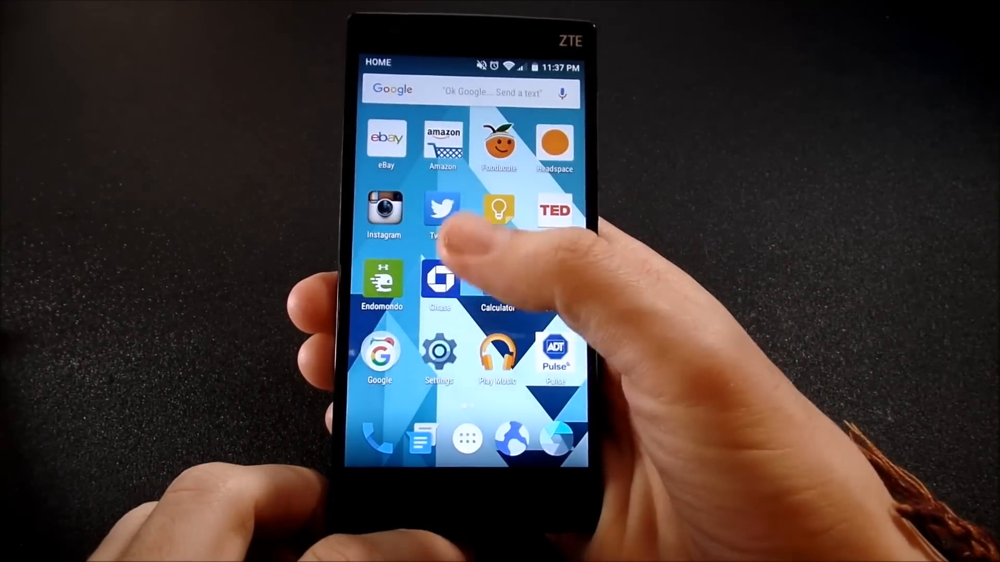
# Reopen Settings and go to the Apps page under Device
pyautogui.click(438, 357)
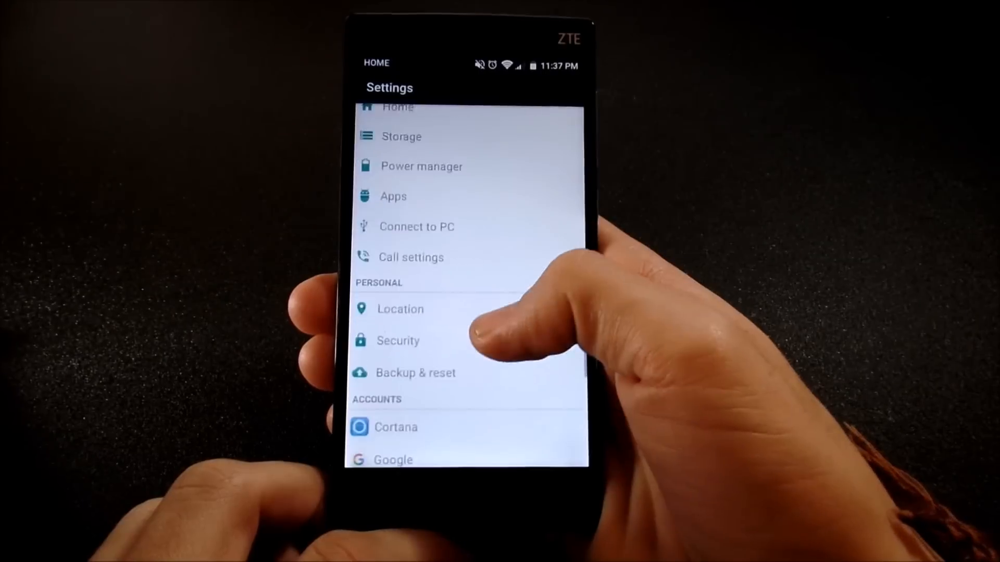
pyautogui.scroll(-3)
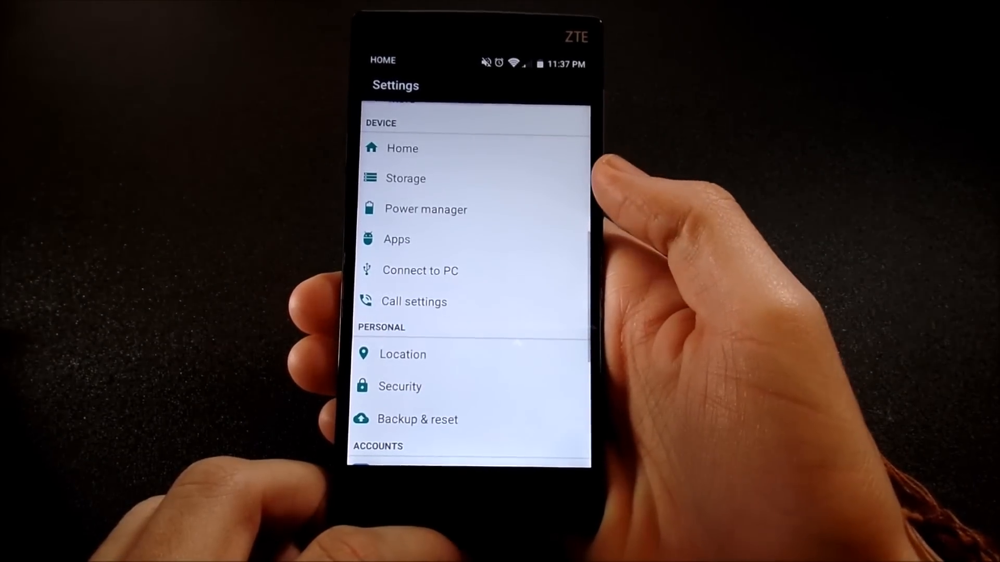
pyautogui.click(396, 240)
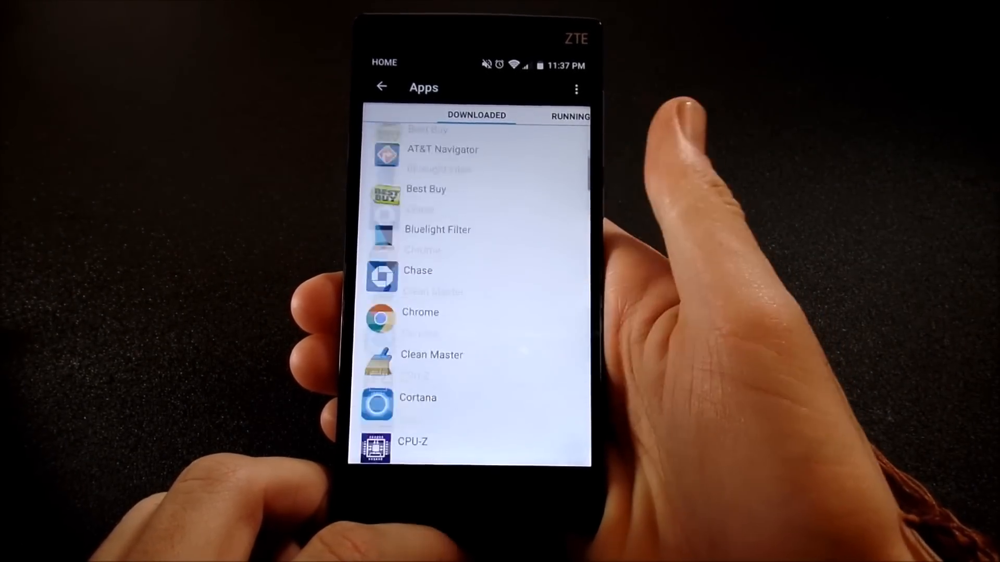
# Scroll through the Downloaded tab comparing how much storage each app takes
pyautogui.scroll(-3)
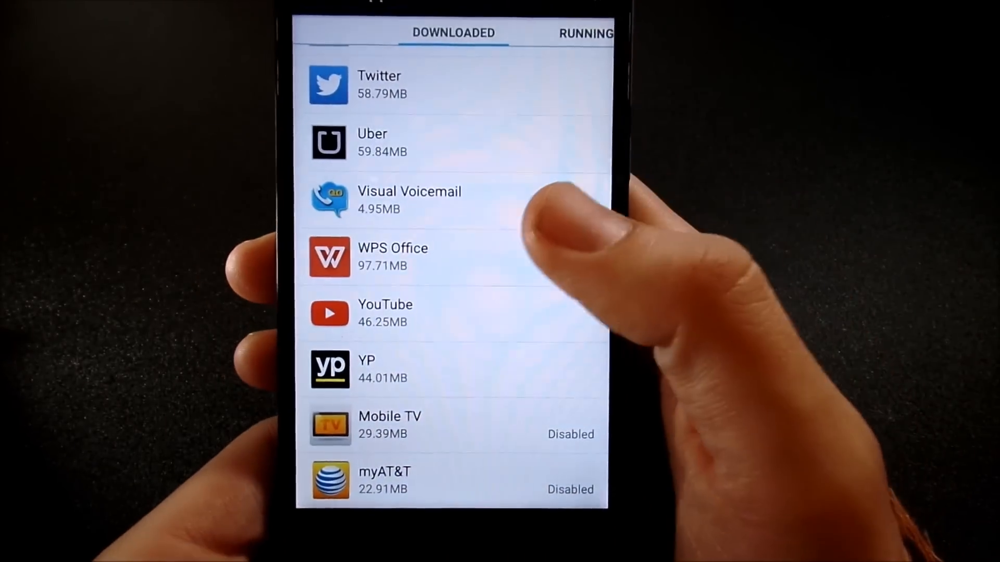
pyautogui.scroll(-3)
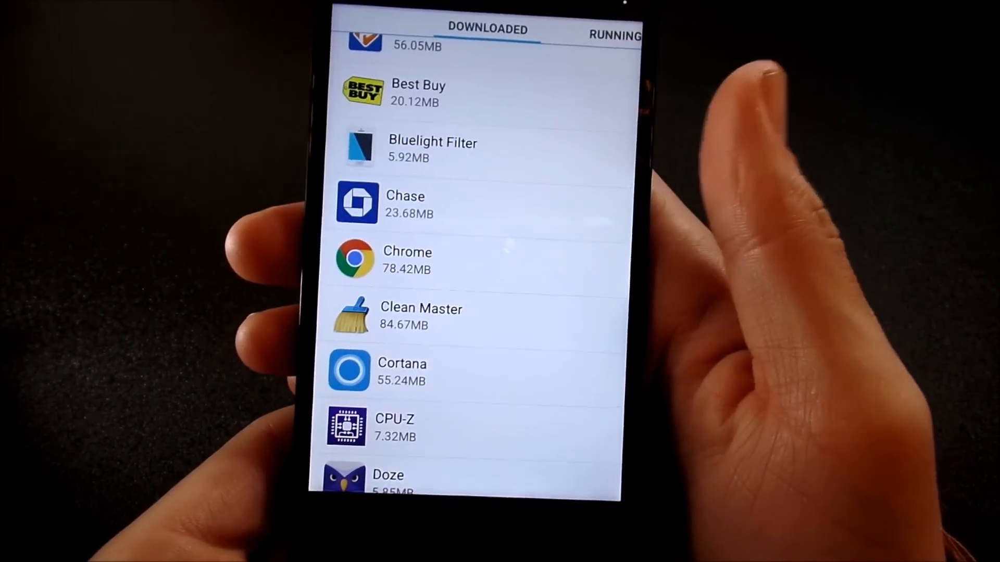
pyautogui.scroll(-3)
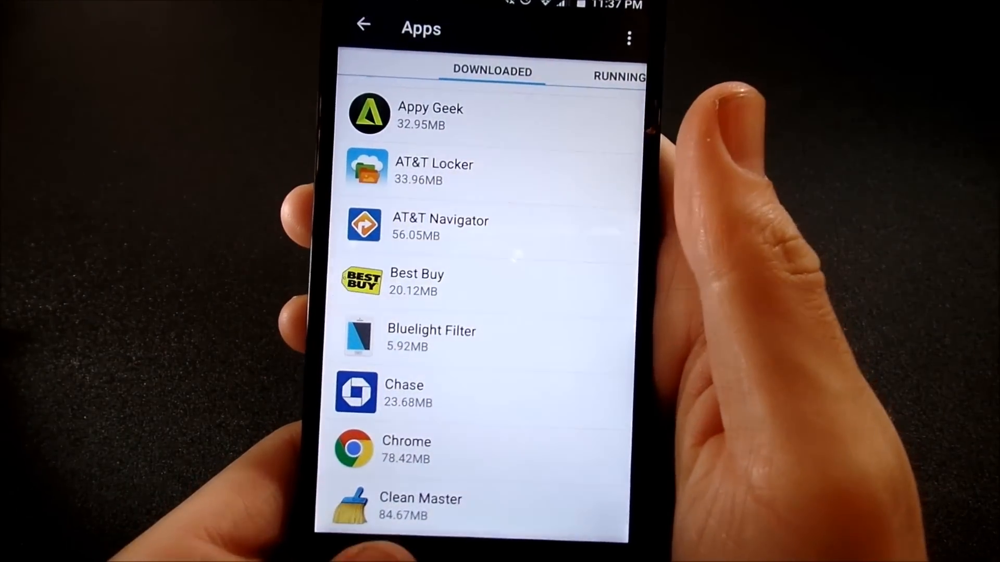
# View Power manager showing 75% battery in Standard mode, then return to the Settings list
pyautogui.click(362, 25)
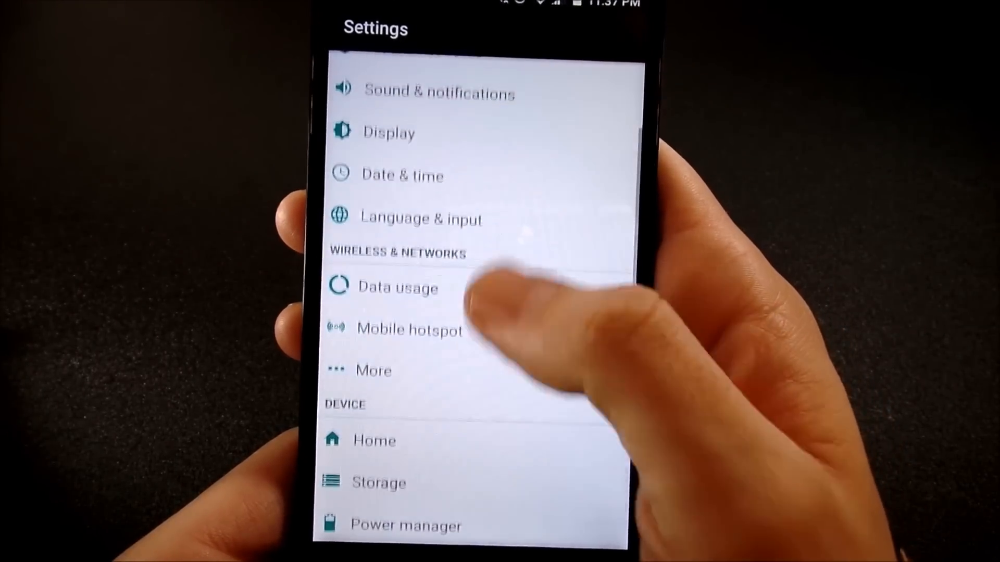
pyautogui.scroll(-3)
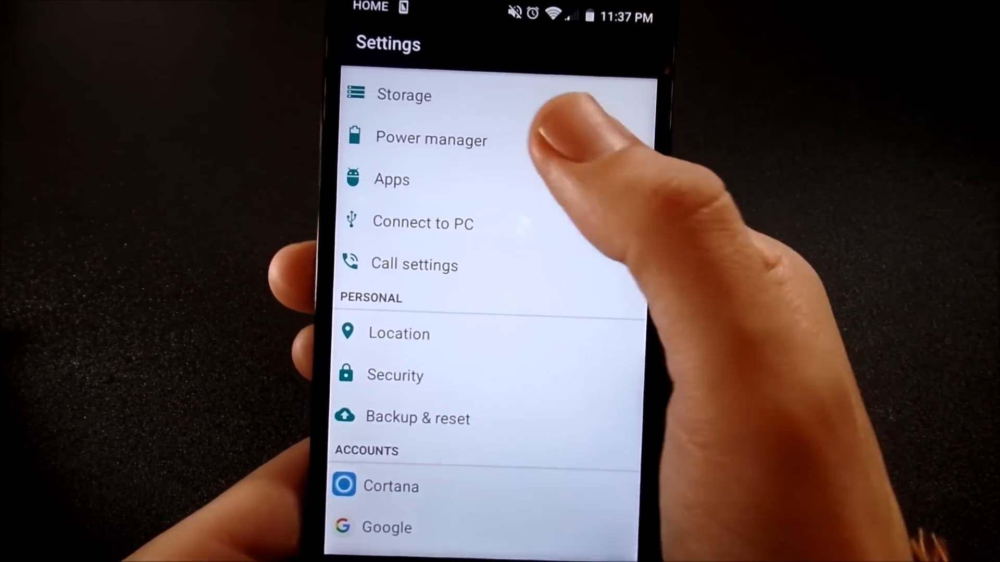
pyautogui.click(430, 138)
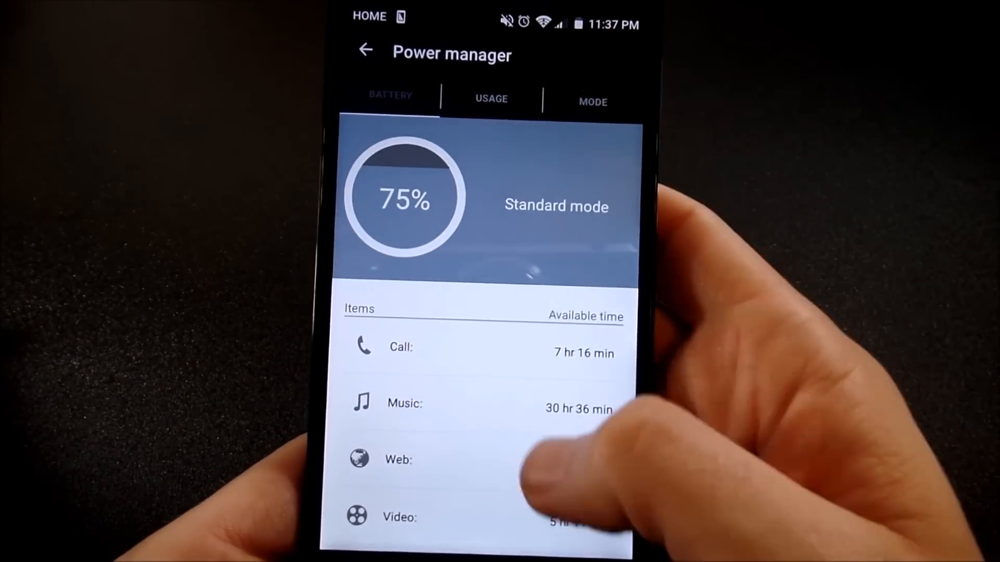
pyautogui.click(490, 99)
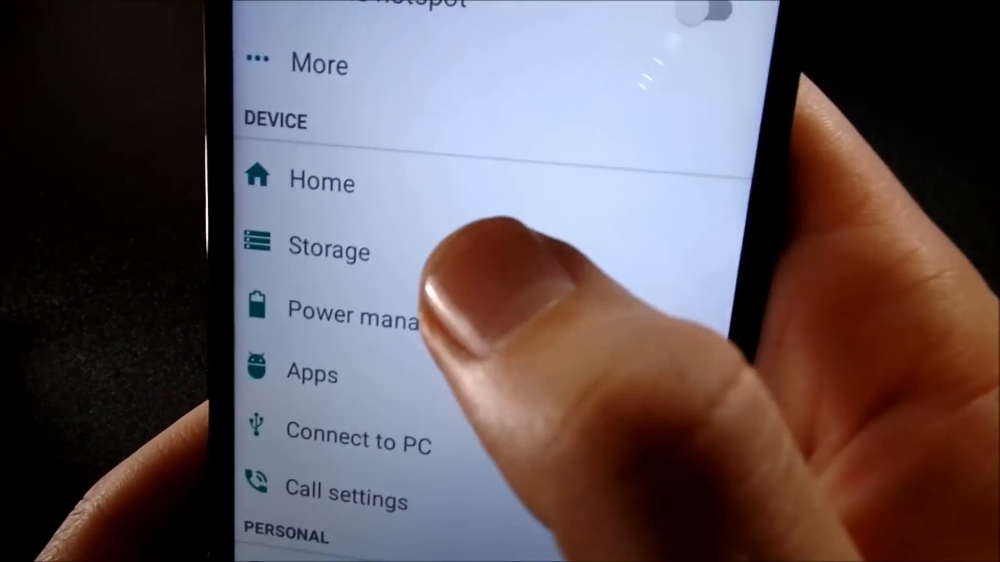
# Review Storage (16 GB total, 7.38 GB available, cached data), then return Home
pyautogui.click(329, 249)
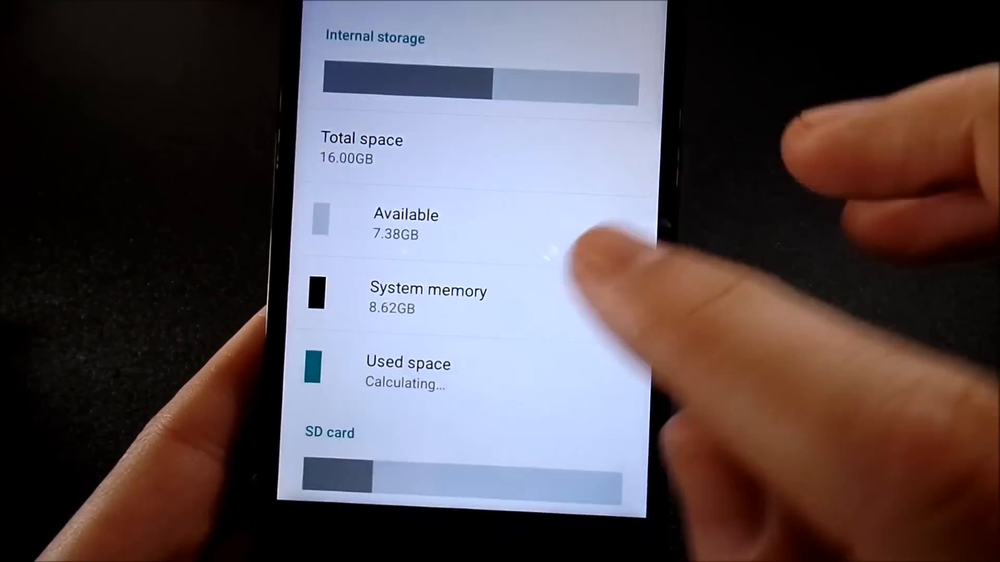
pyautogui.scroll(-3)
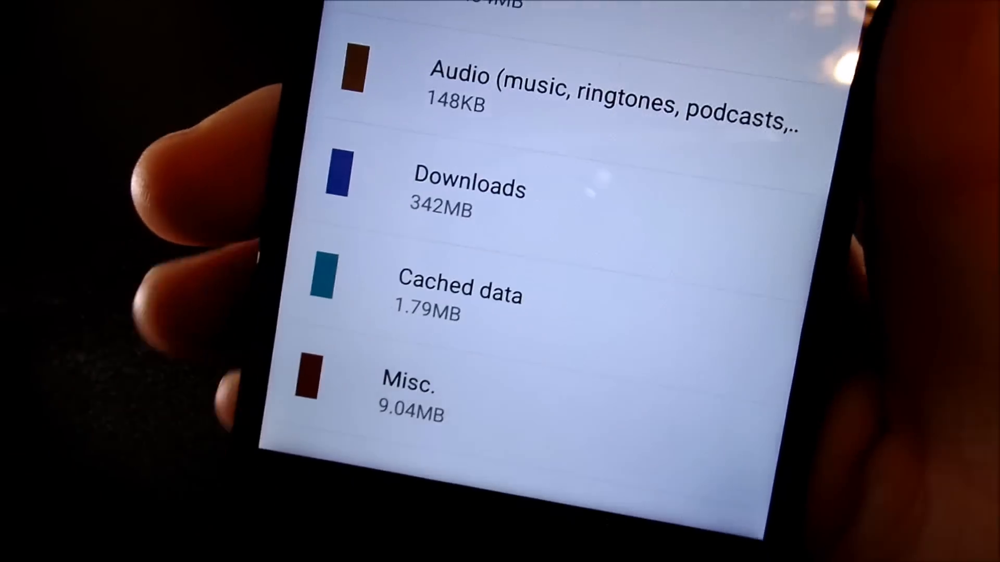
pyautogui.click(460, 290)
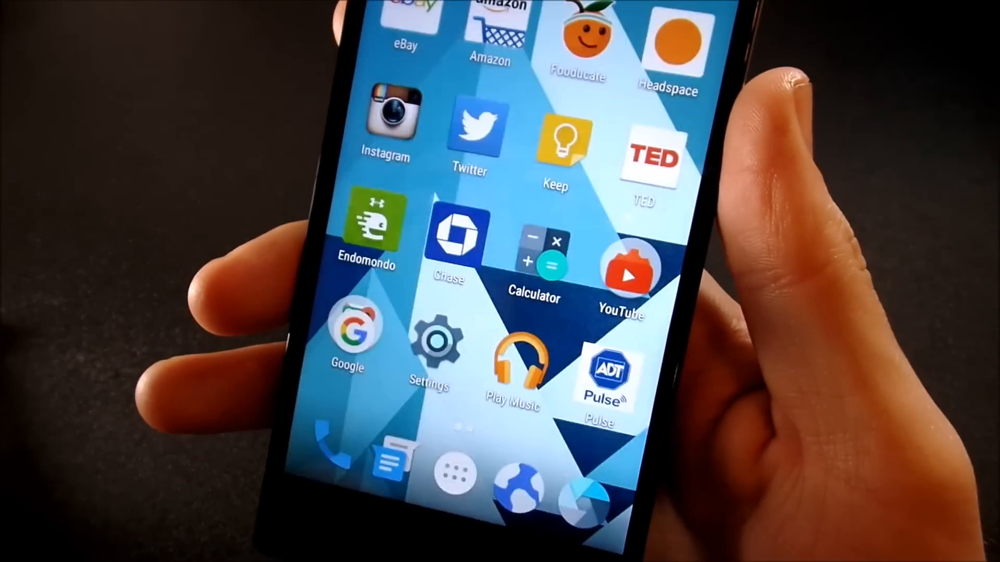
pyautogui.hscroll(-3)
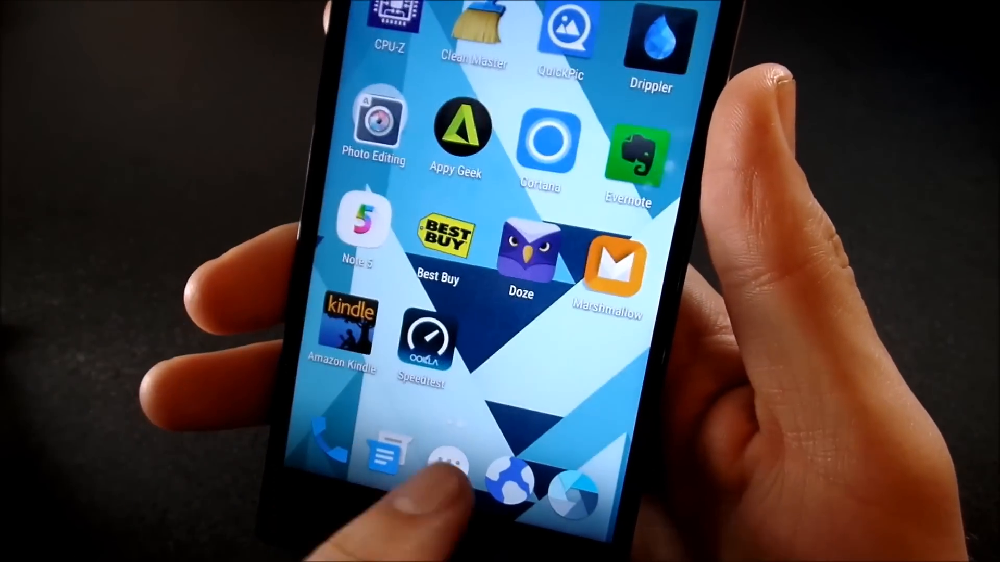
pyautogui.hscroll(-3)
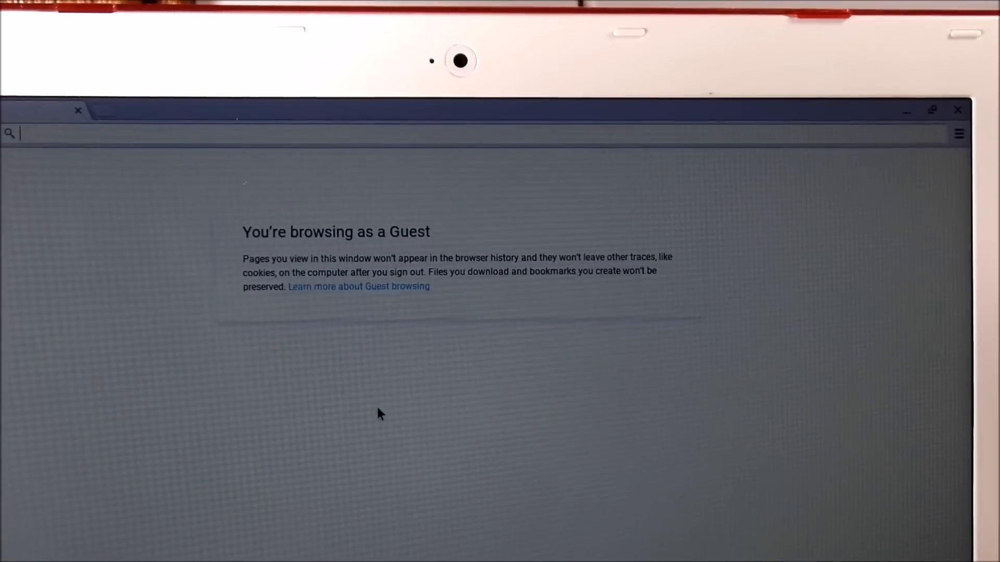
# Search 'how to boot galaxy s6 into recovery' to reach the recovery menu's wipe cache partition
pyautogui.write('how to boot')
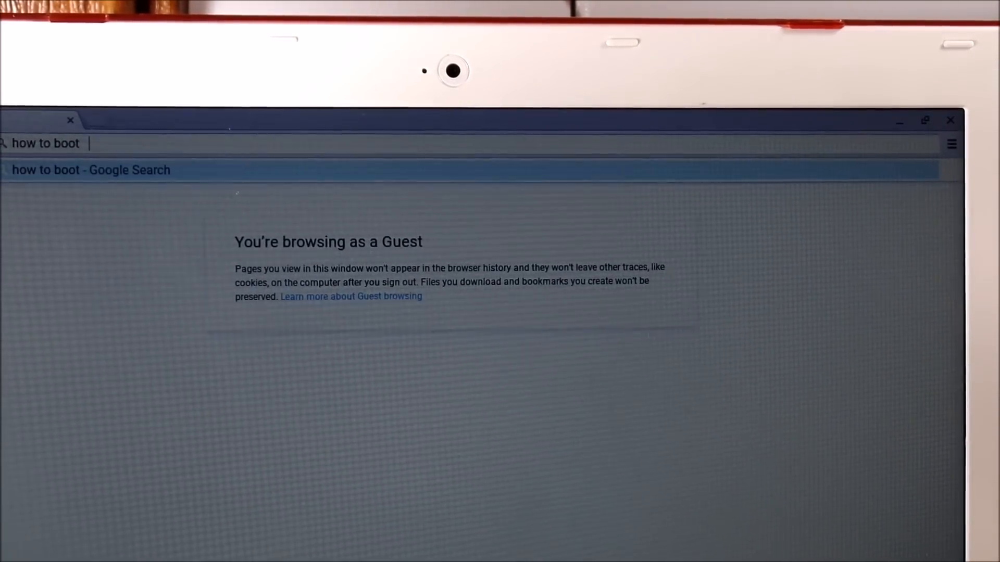
pyautogui.write('galaxy s6')
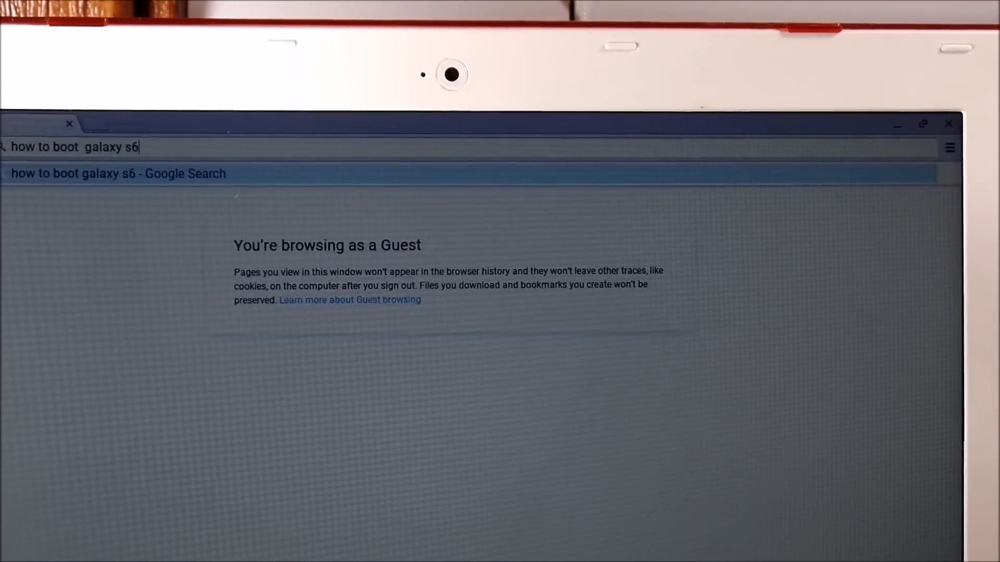
pyautogui.write('into recov')
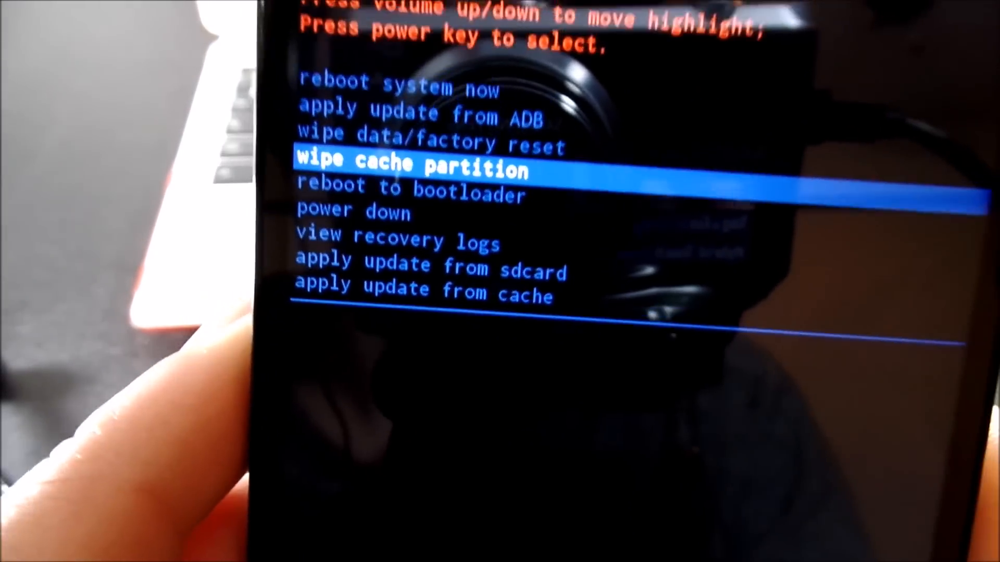
# Move the recovery menu highlight up two options, ending on 'apply update from ADB'
pyautogui.press('volumeup')
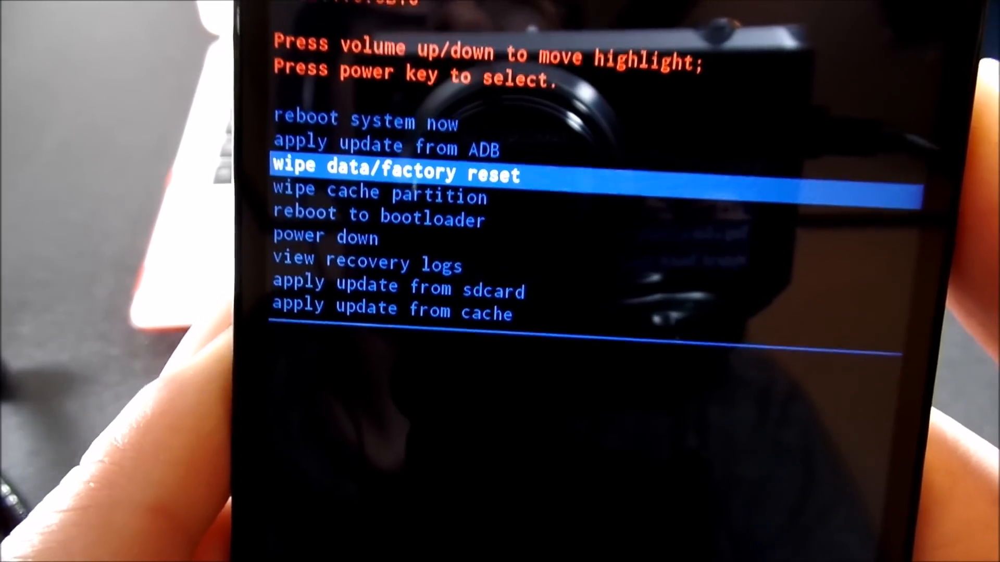
pyautogui.press('VolumeUp')
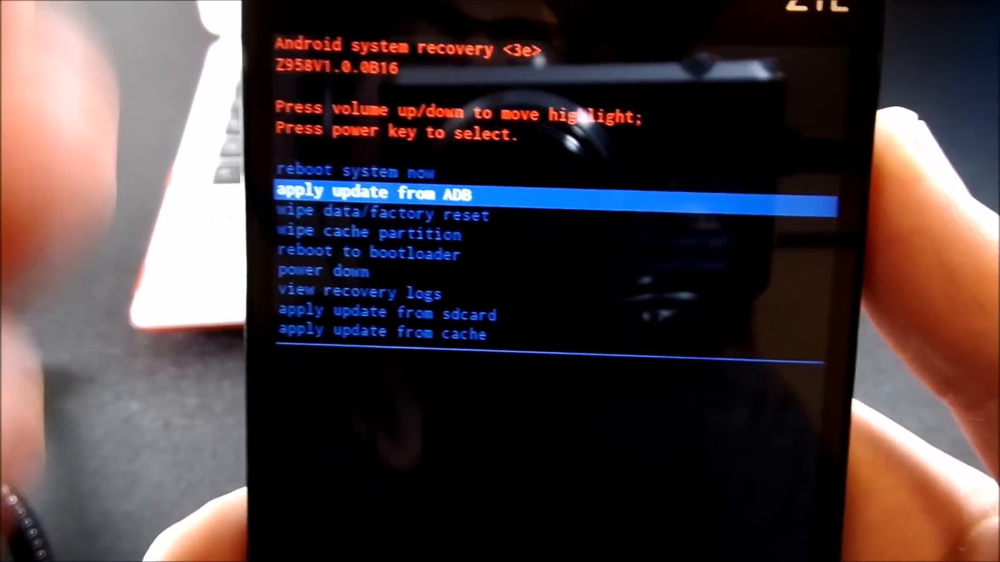